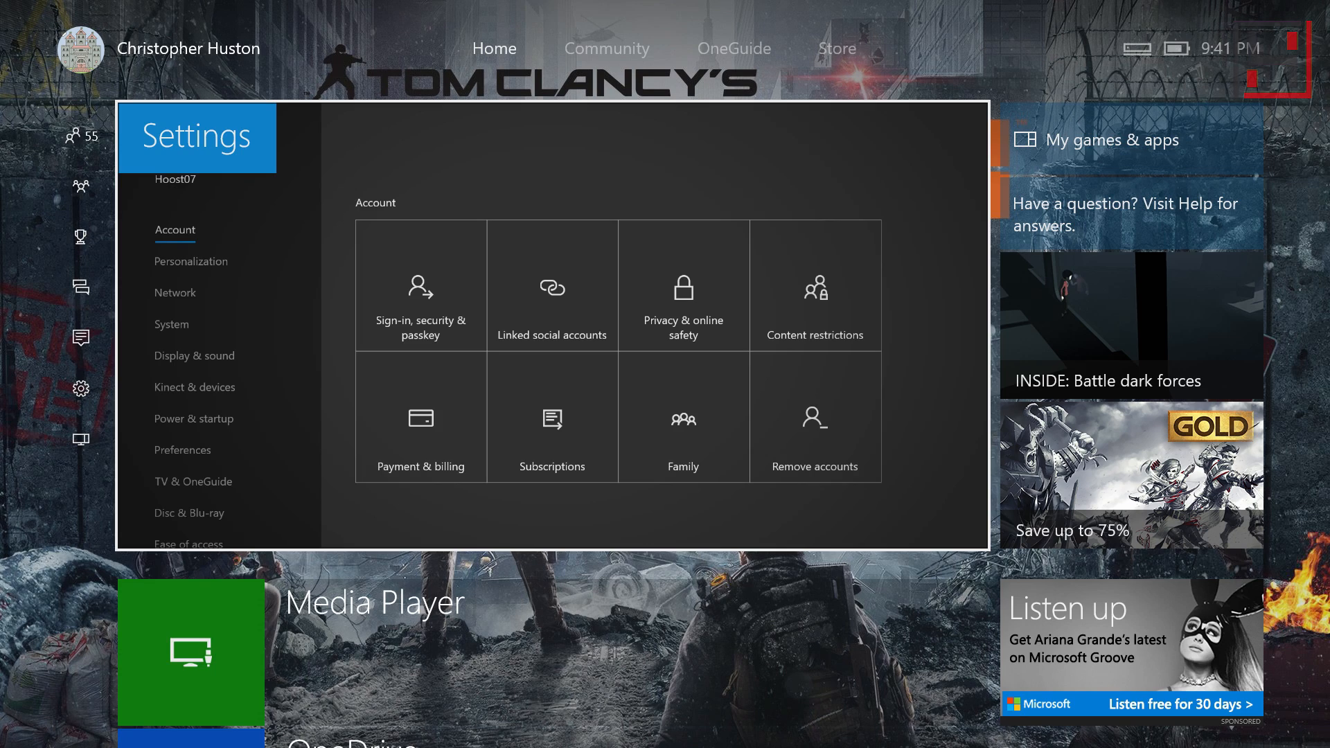
Open Settings from Home, landing on the Account section
click(606, 48)
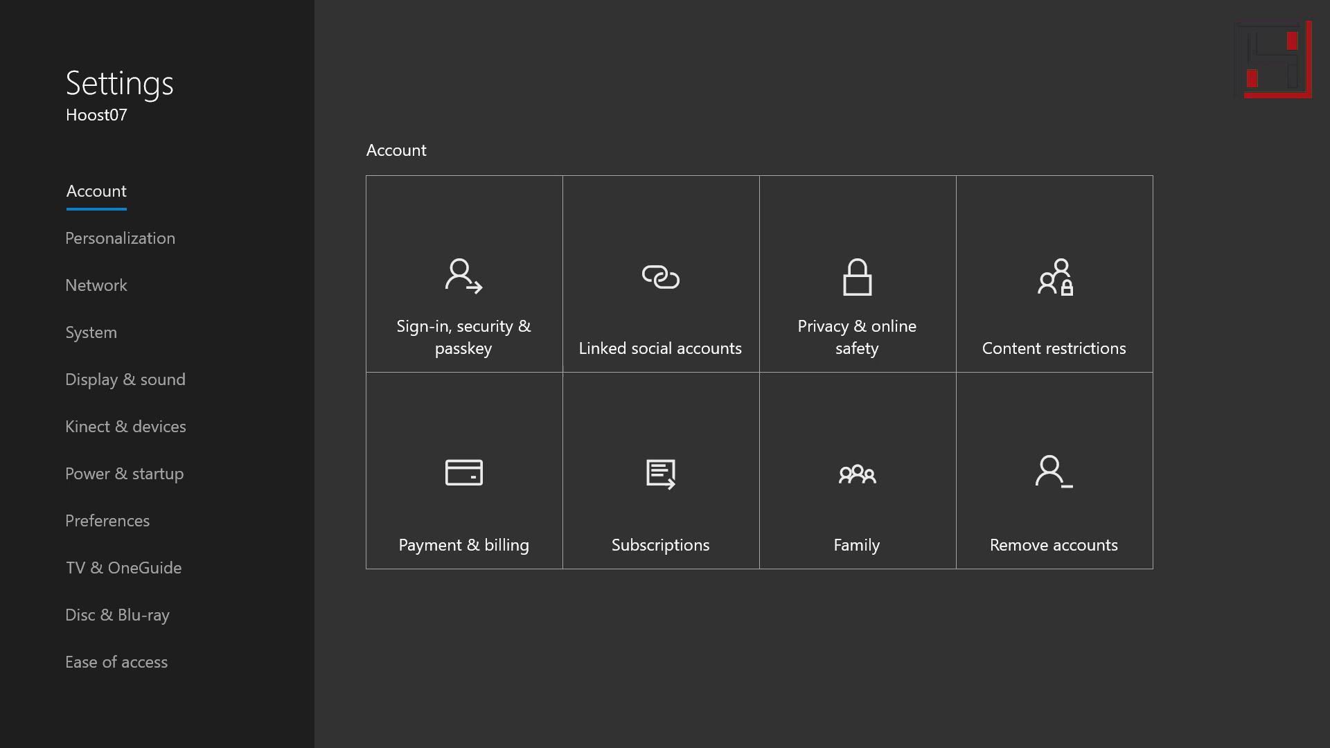
In Personalization > My color & background, set tile transparency to Mostly transparent
click(119, 237)
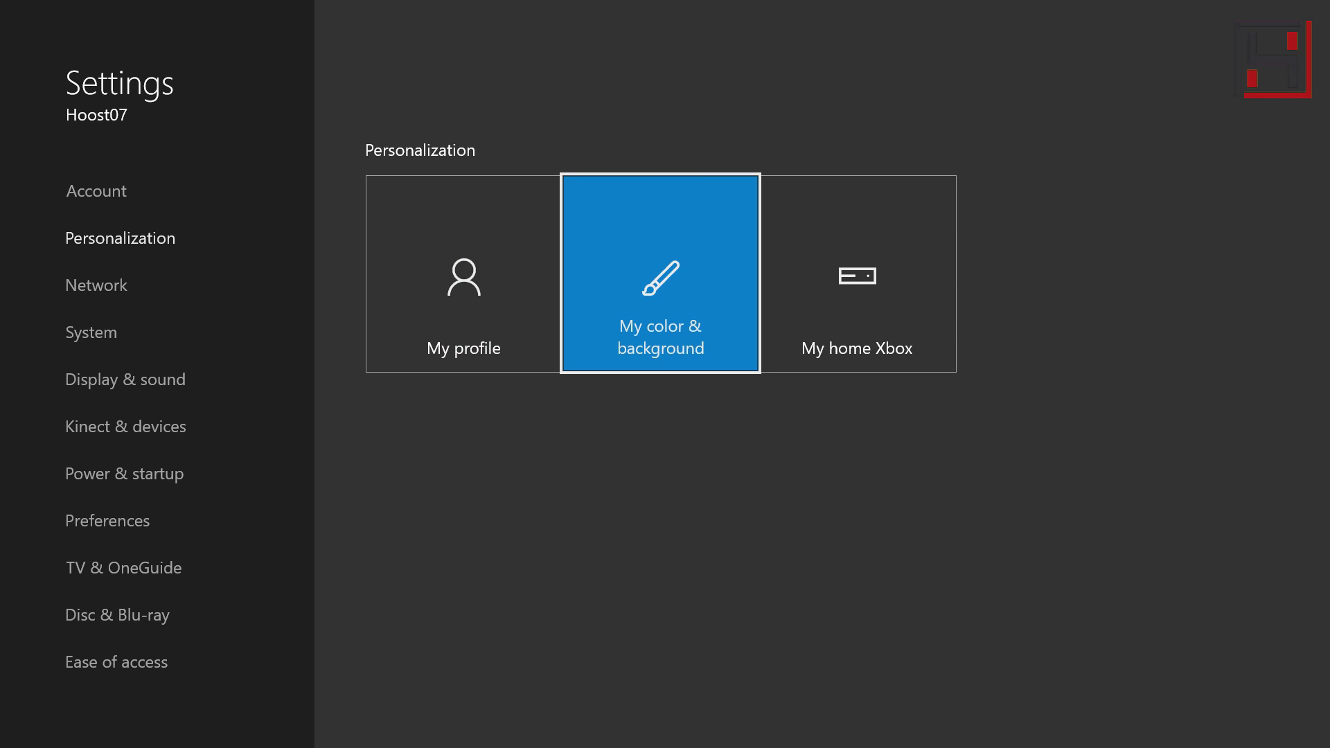
click(659, 273)
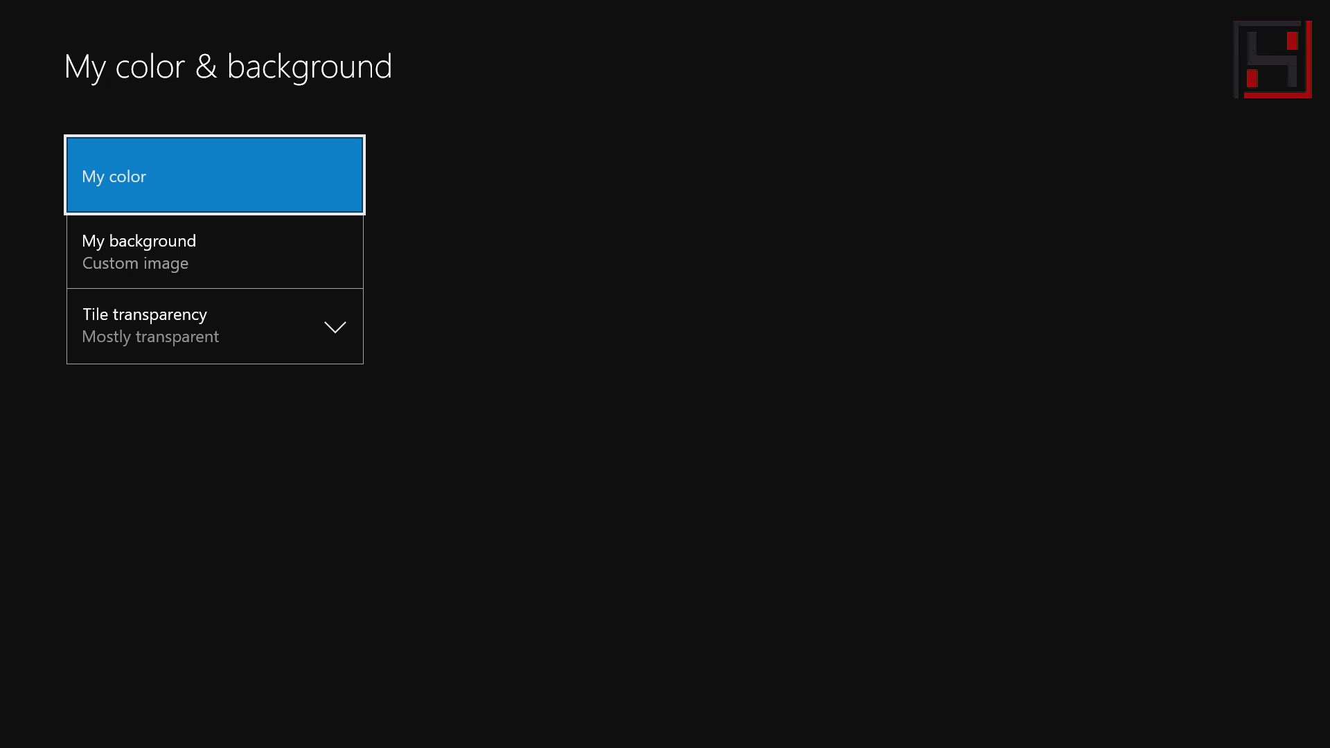
click(214, 325)
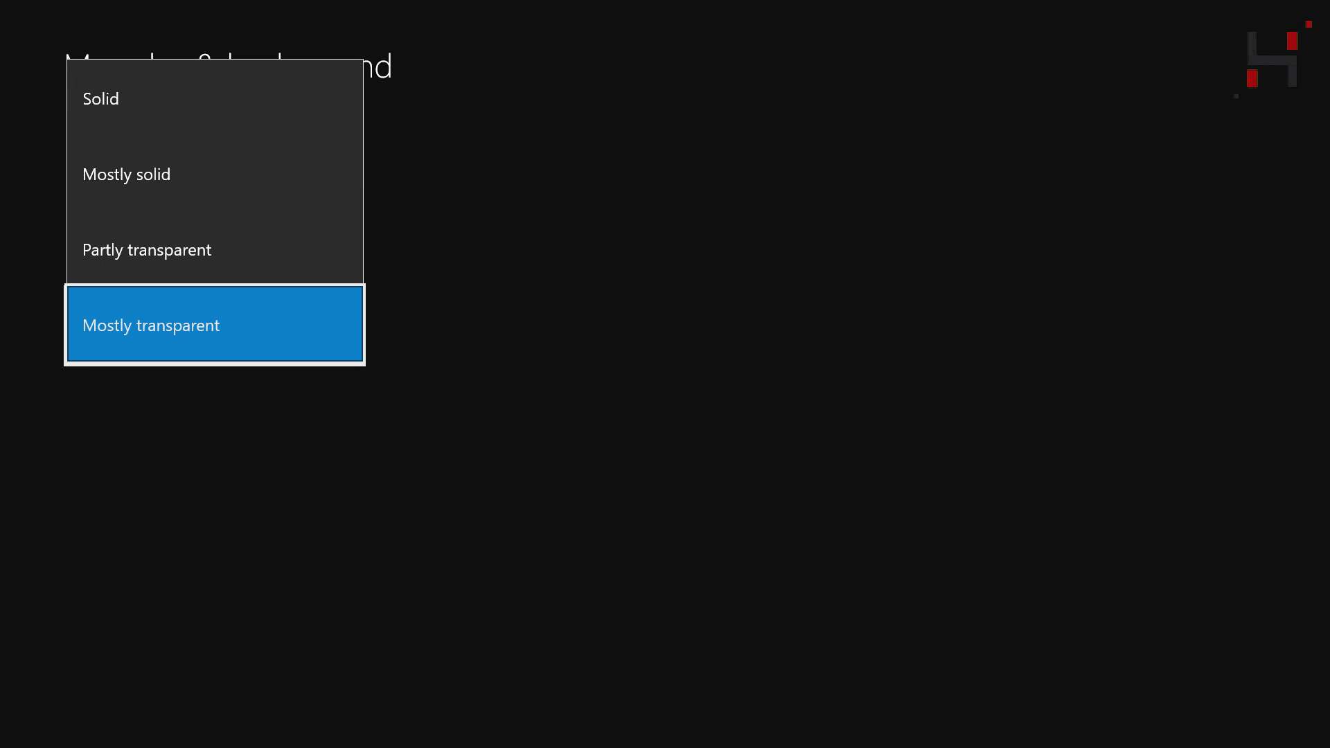
click(215, 324)
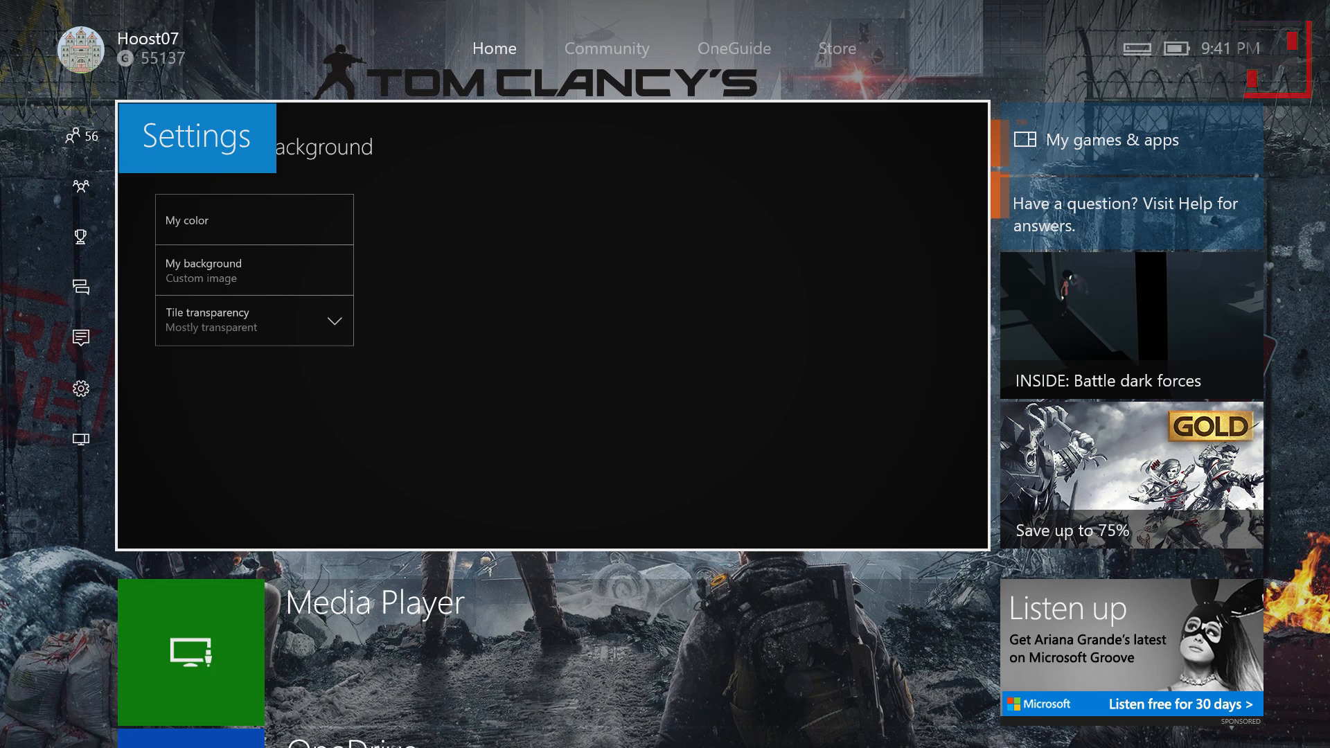
From Community, open the profile's Achievements and select Tom Clancy's The Division
click(605, 49)
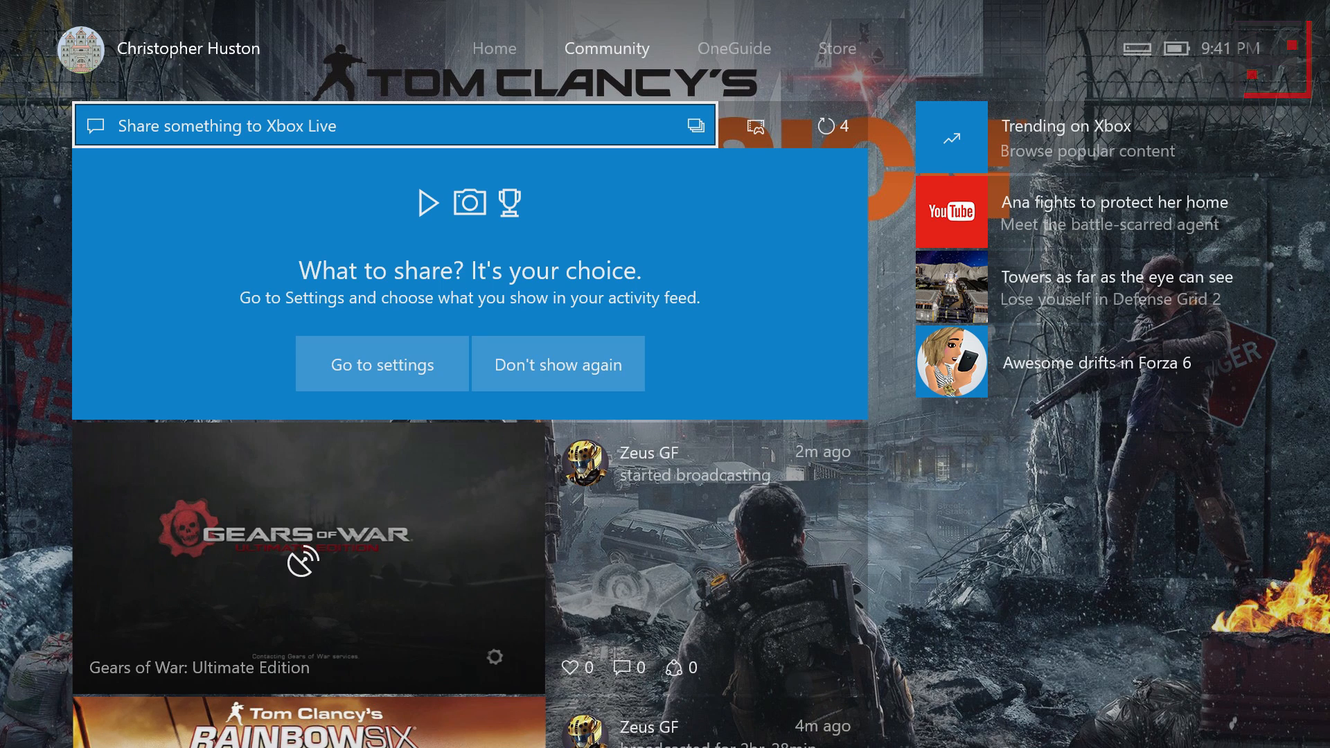
click(382, 365)
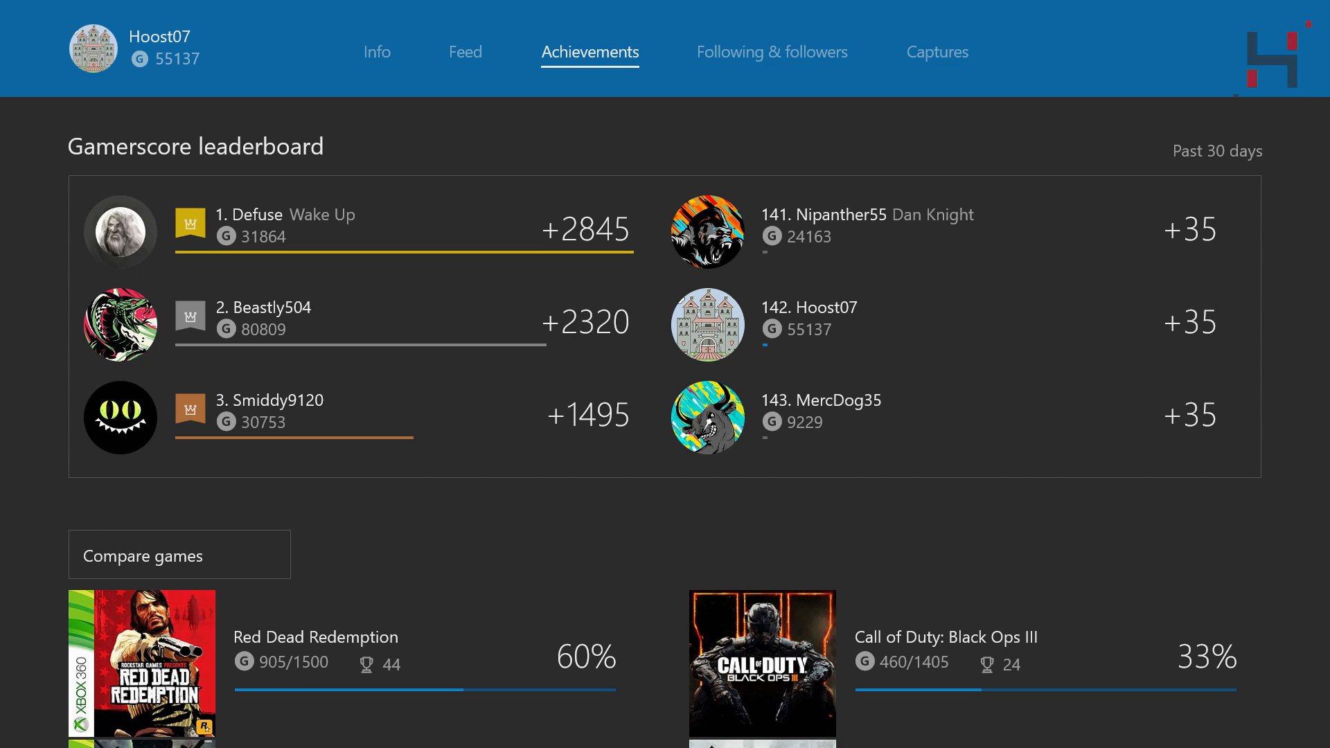
scroll(down, 3)
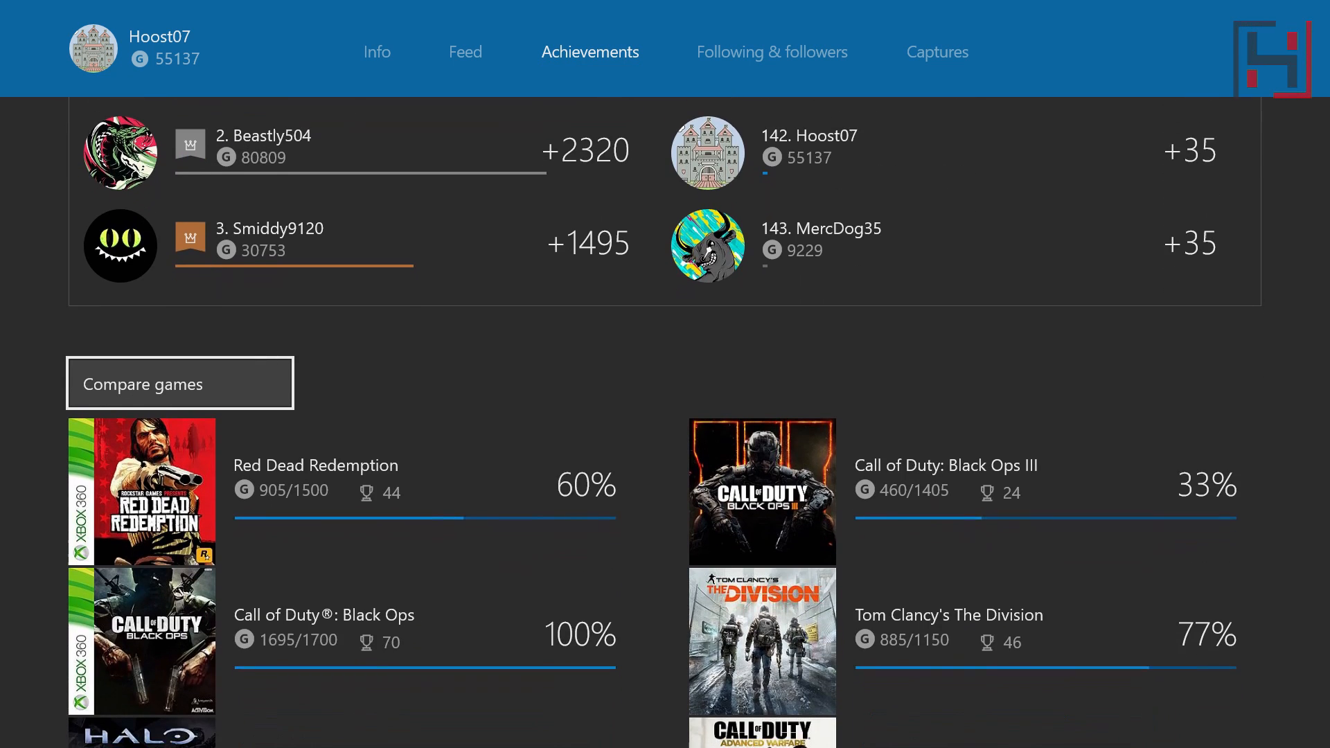
scroll(down, 3)
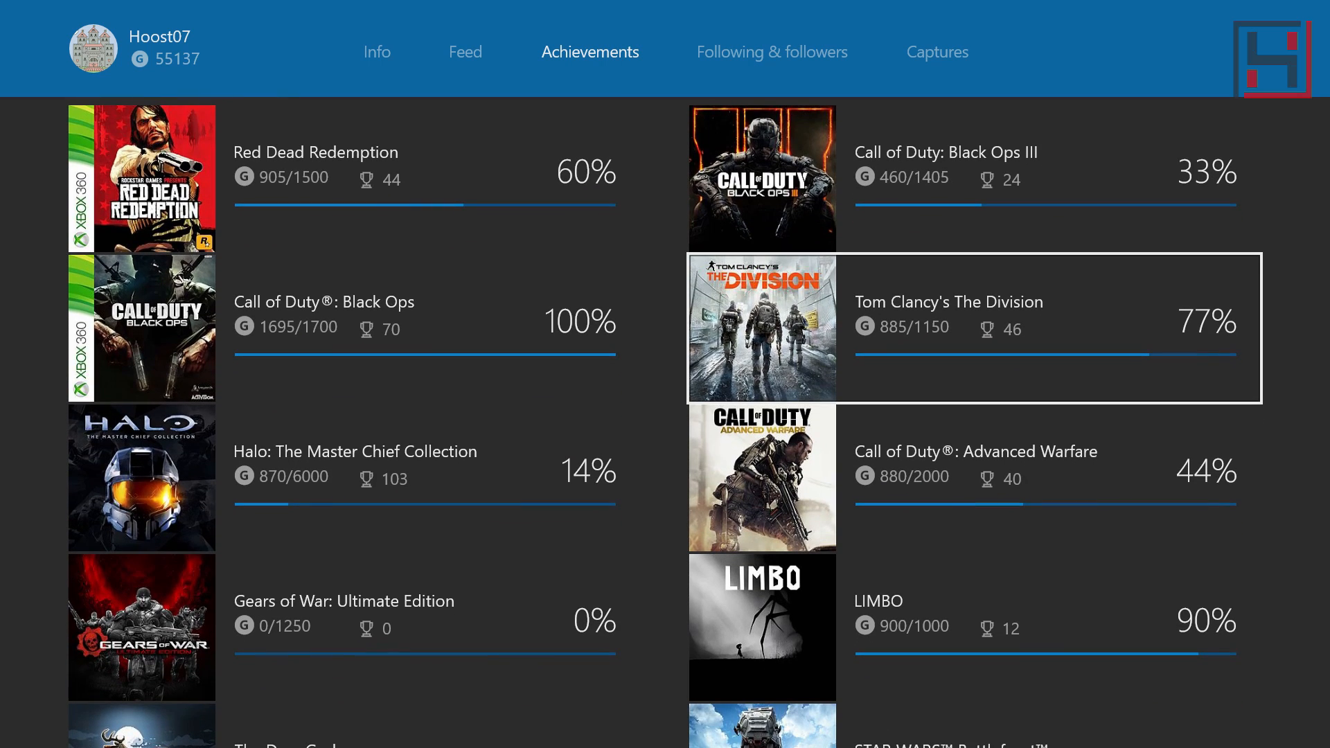
click(975, 328)
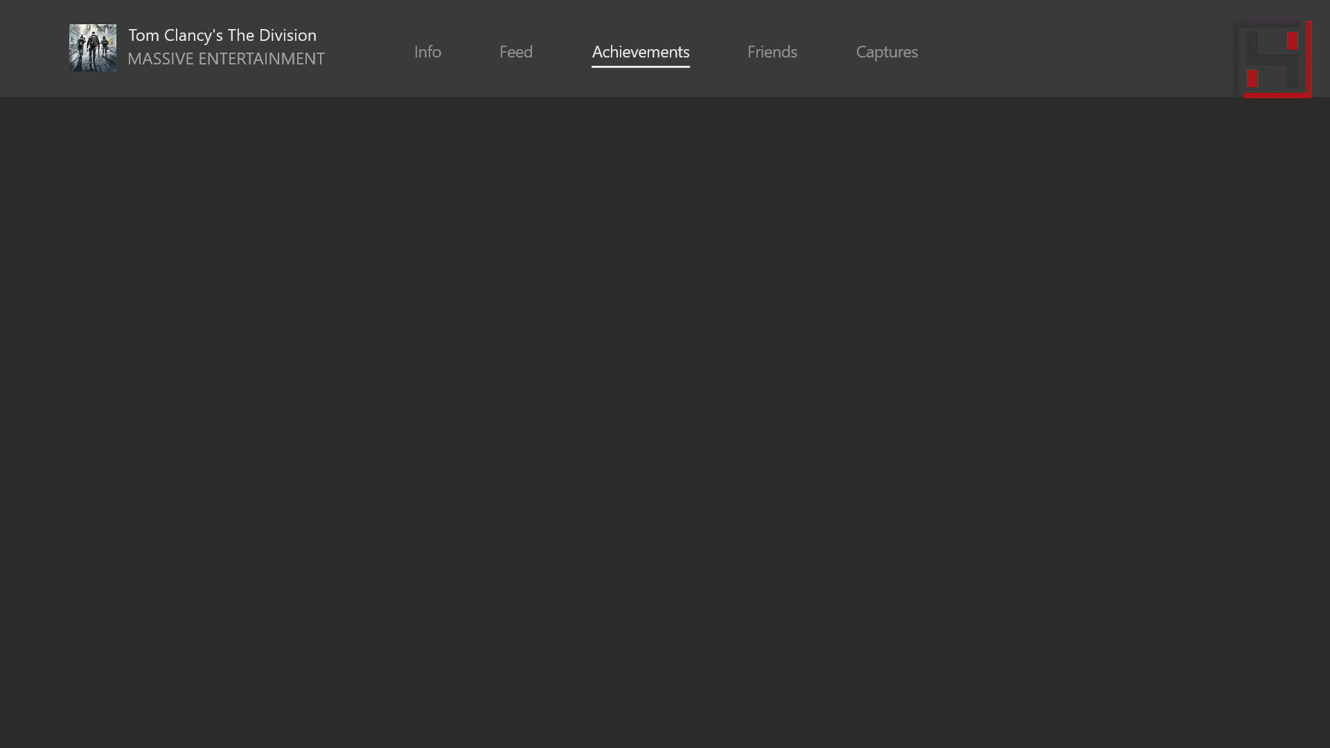
click(640, 52)
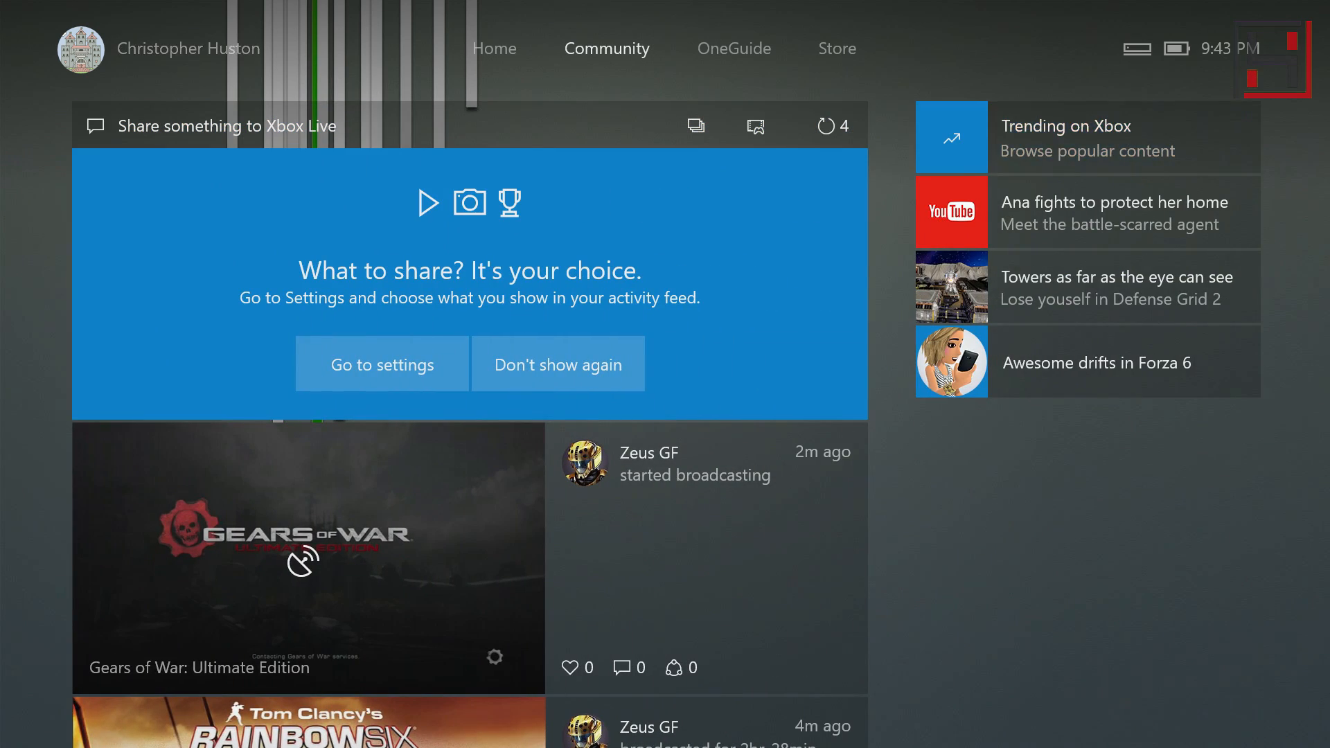
Move across Store and Community back to the Home screen
click(837, 48)
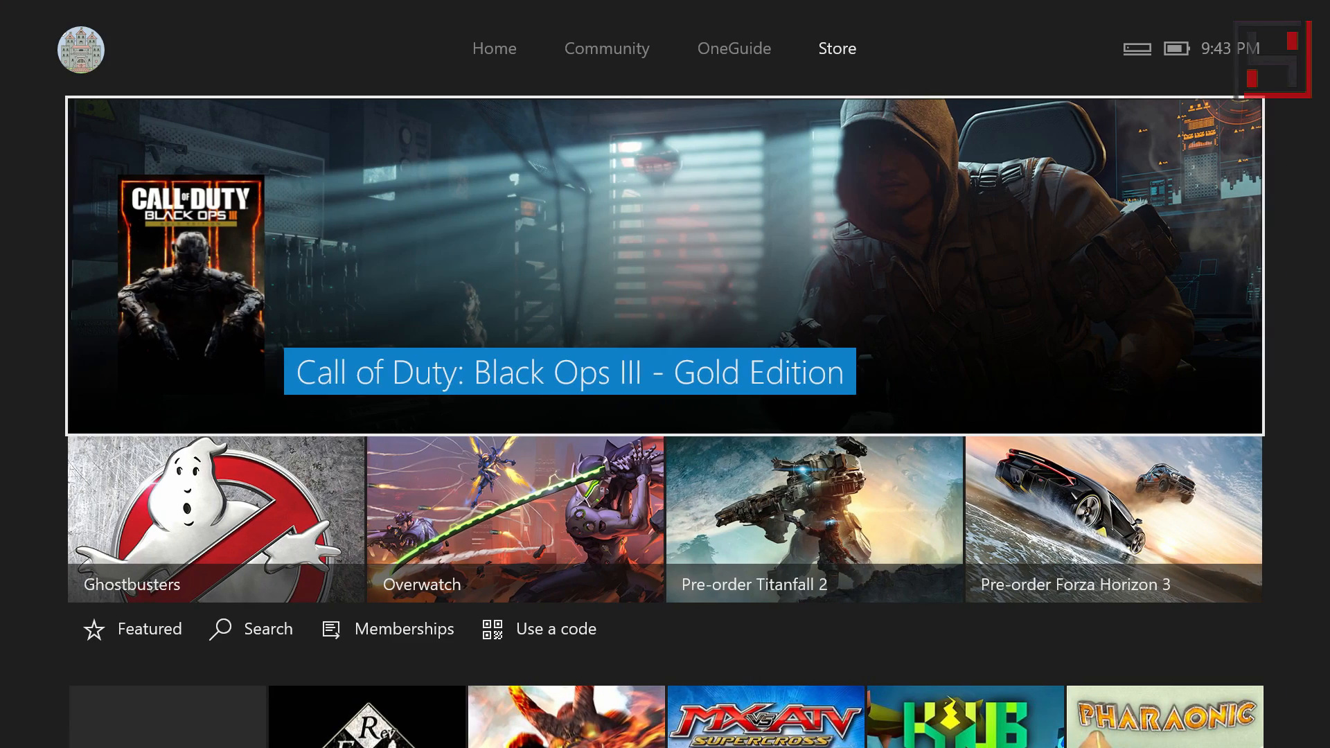
click(607, 49)
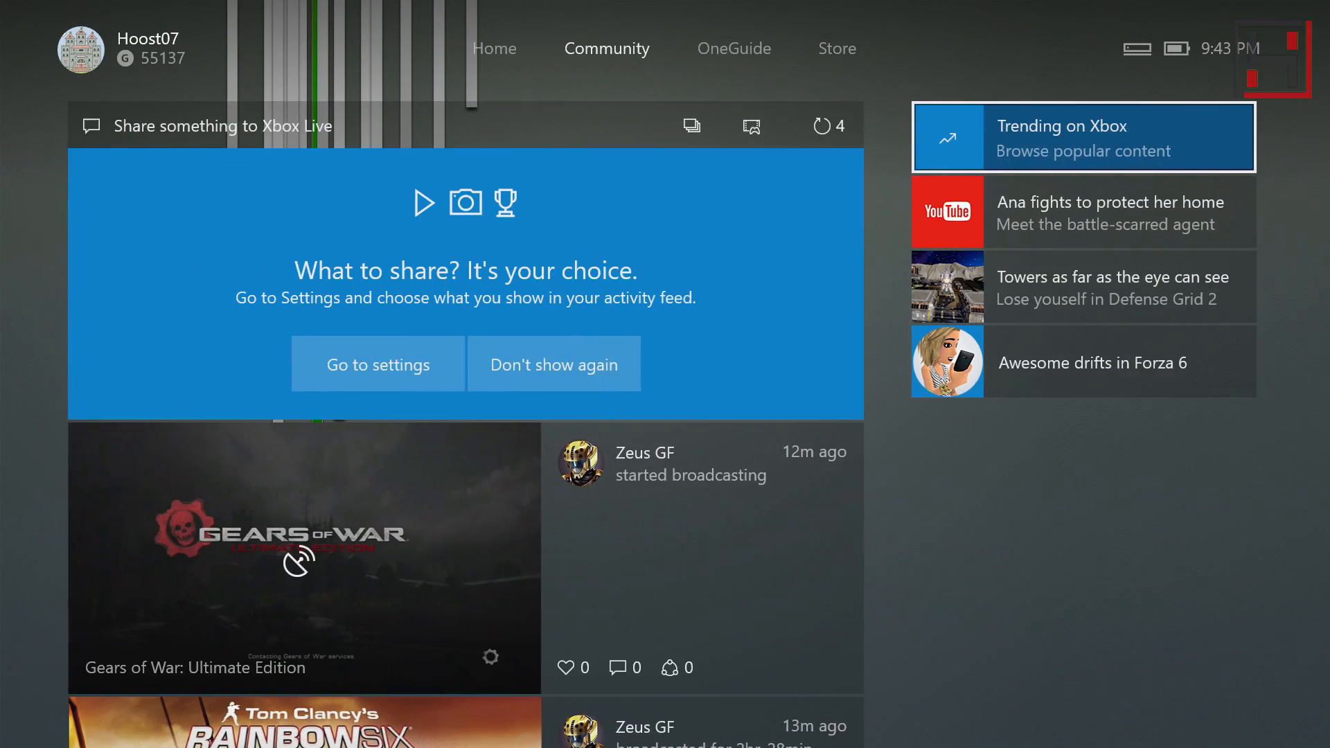
click(493, 49)
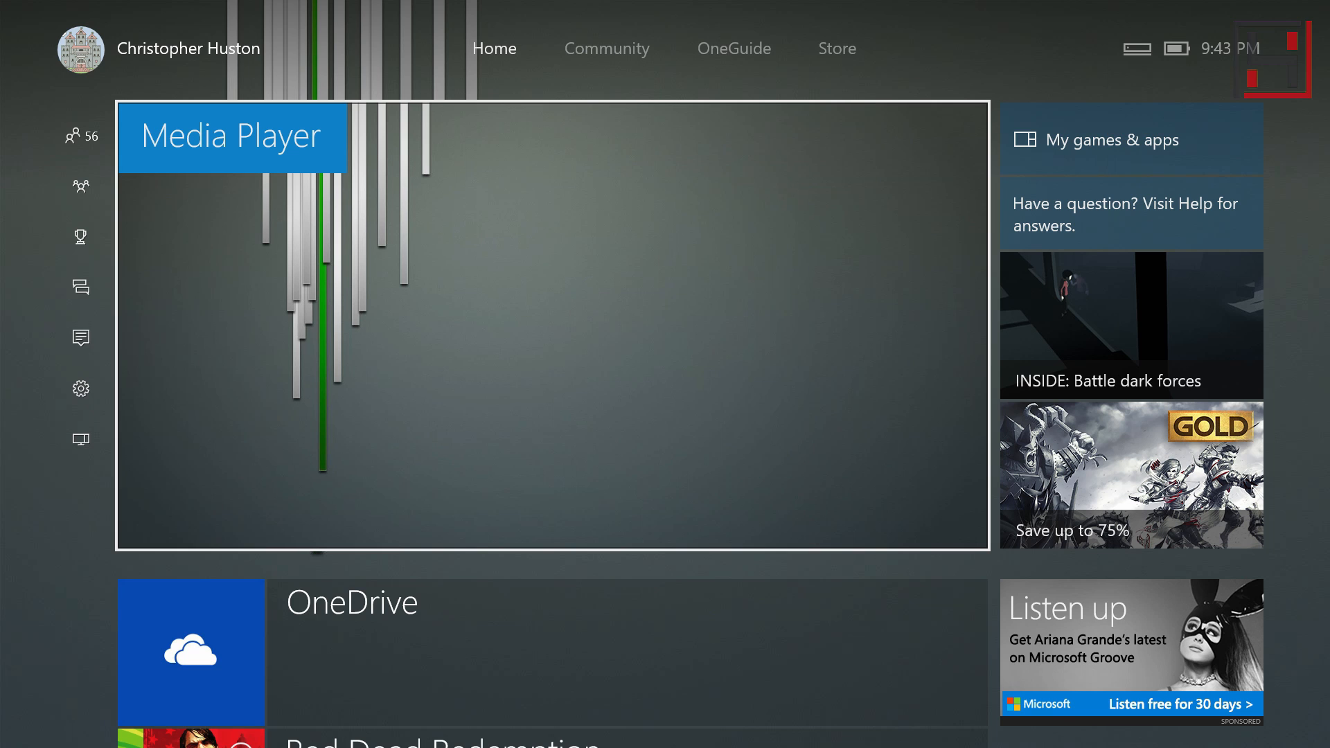
mouse_move(1130, 139)
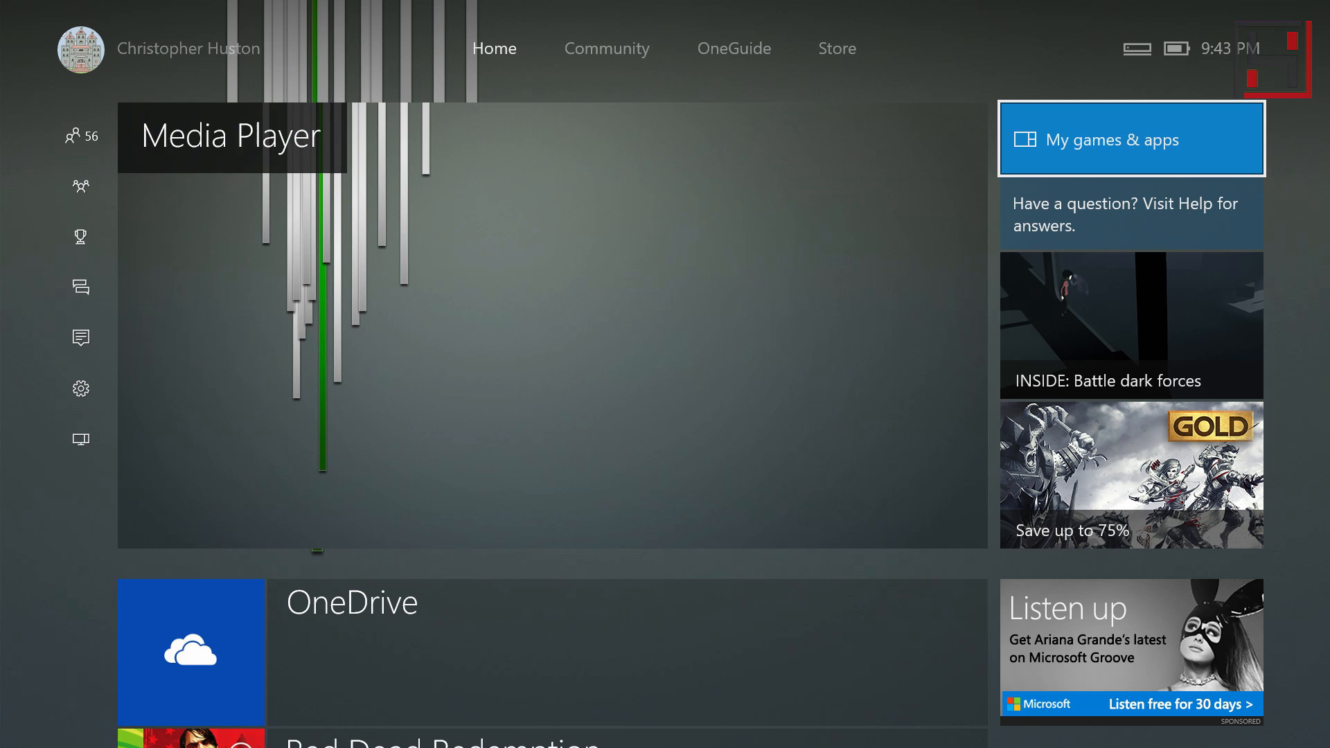
Launch Media Player from My games & apps and reach Pictures > Backgrounds
click(1130, 138)
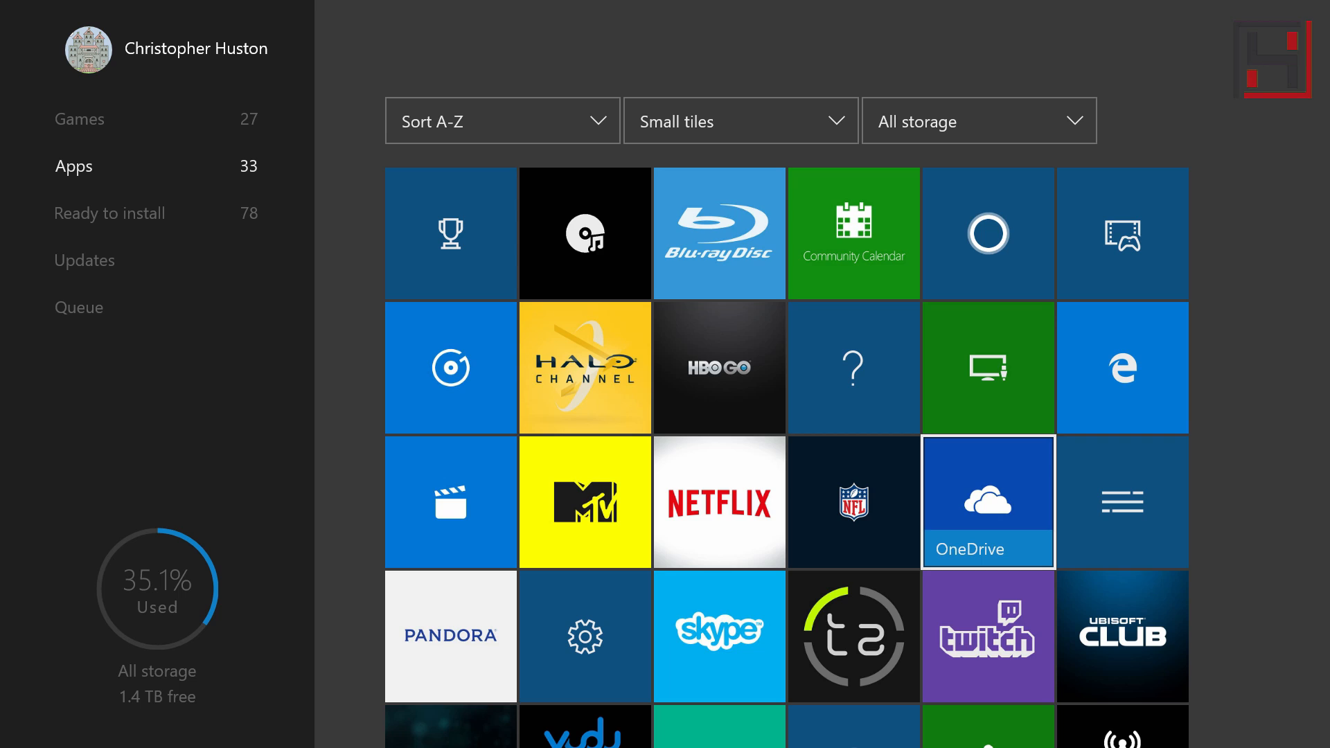
mouse_move(988, 366)
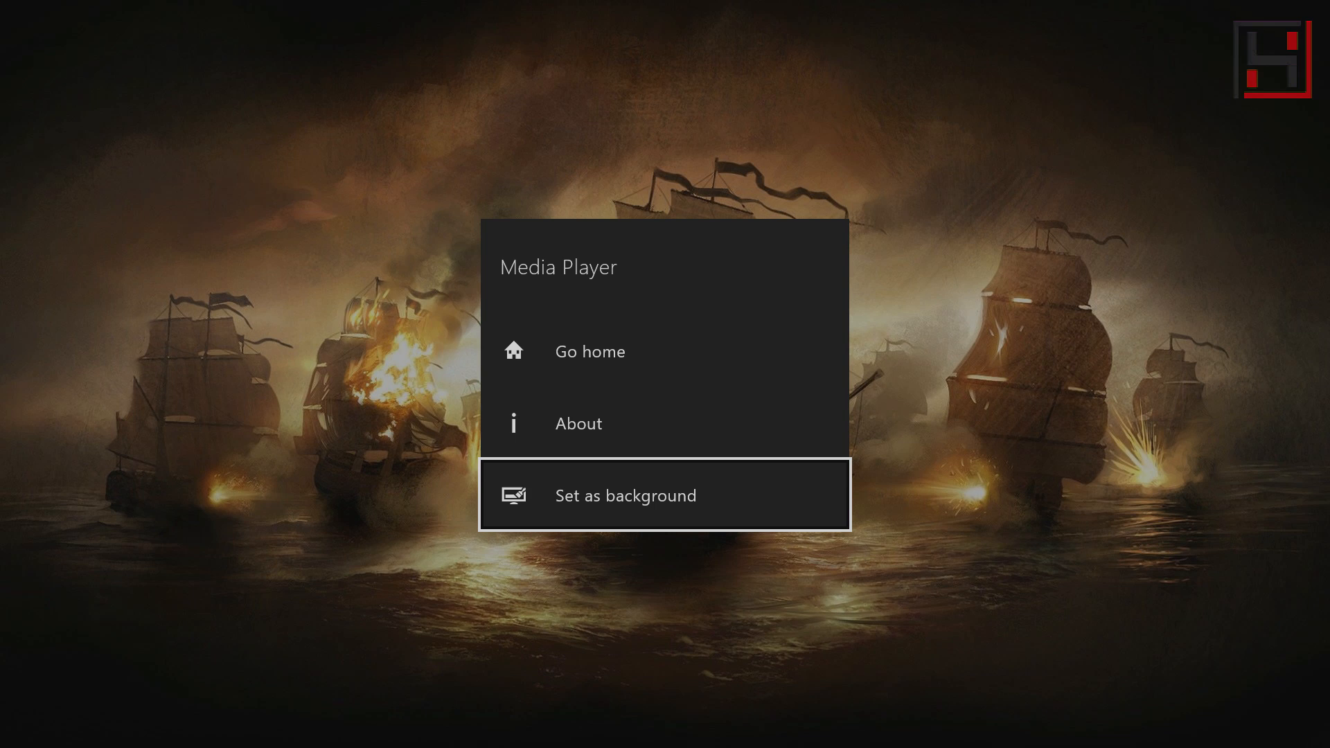
click(625, 496)
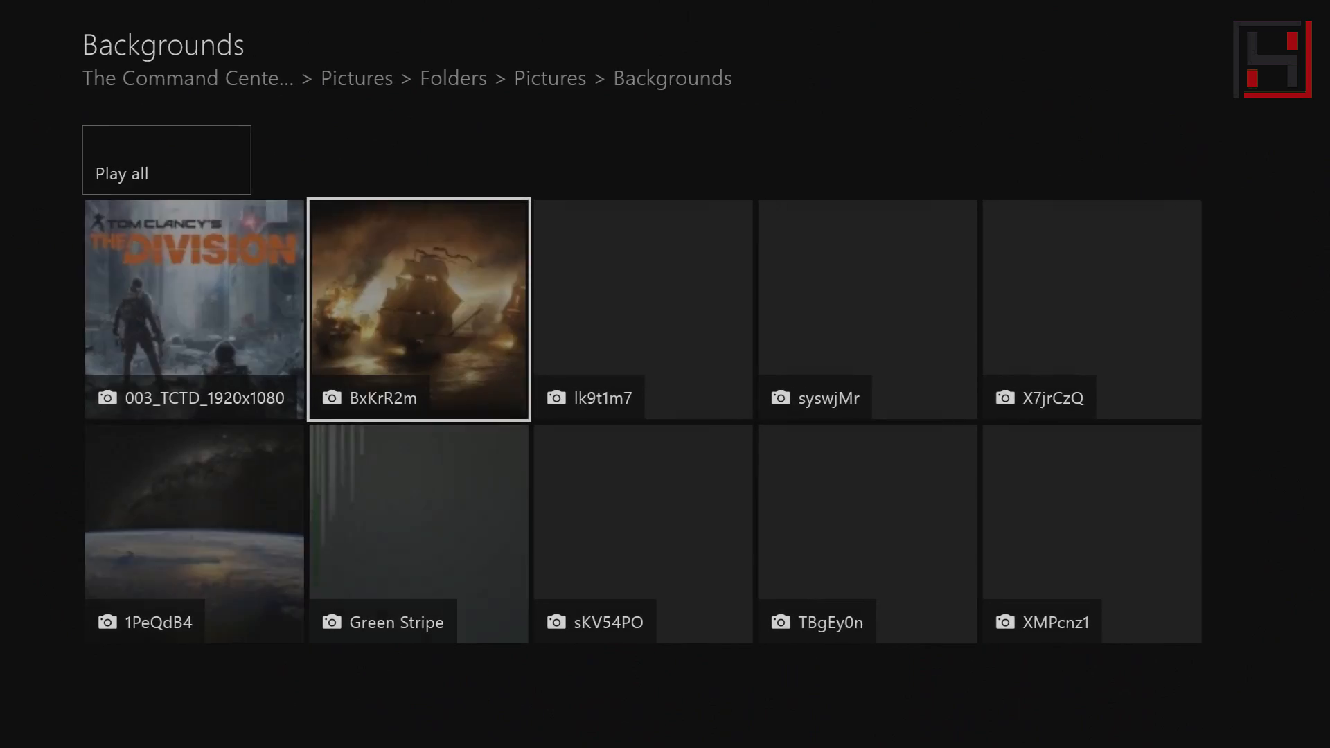